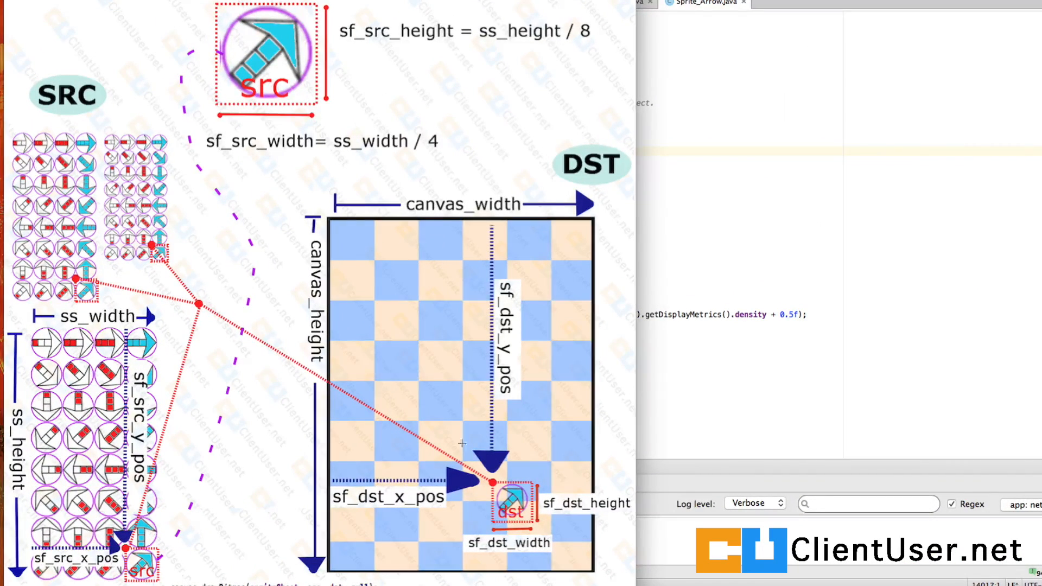
mouse_move(482, 433)
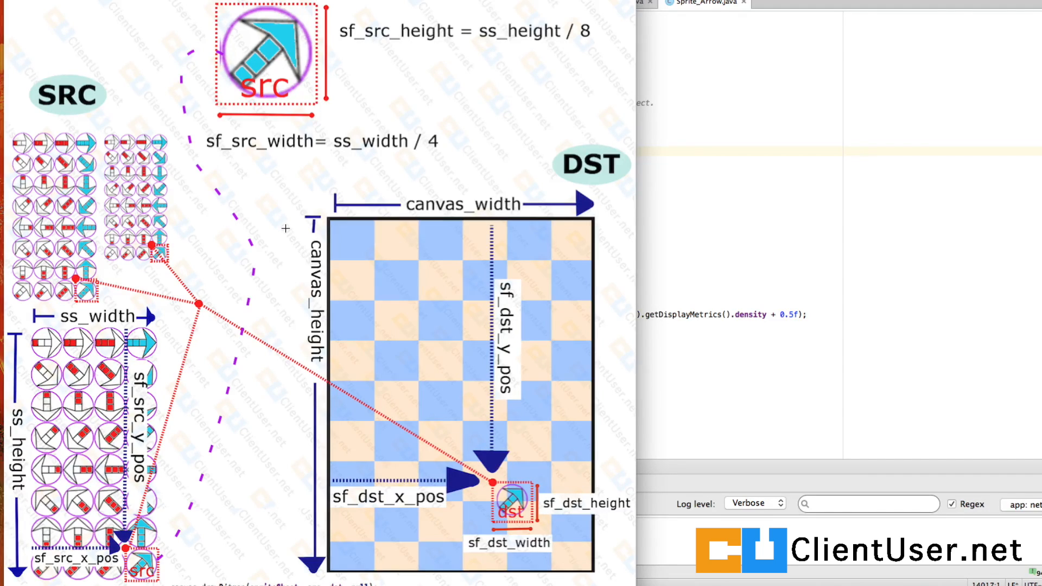
Step: Return to the Sprite_Arrow.java editor and place the cursor inside the constructor body
left_click(704, 4)
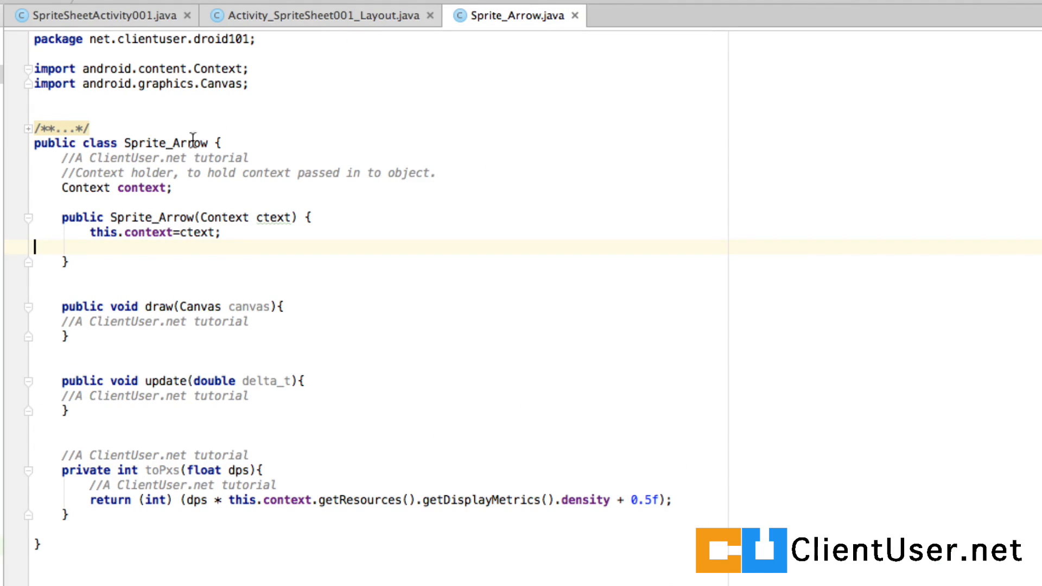
left_click(186, 188)
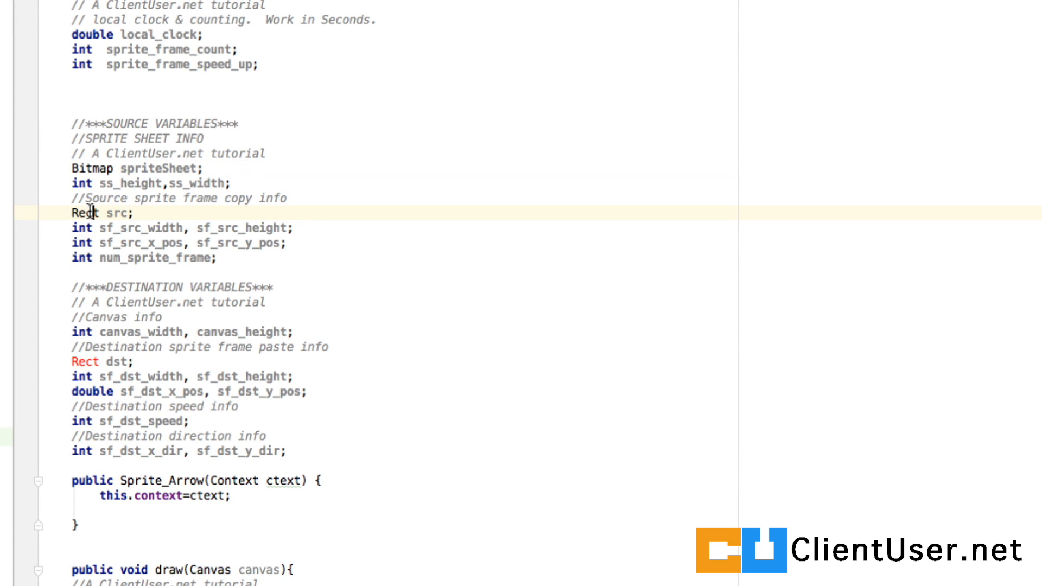
scroll("down", 3)
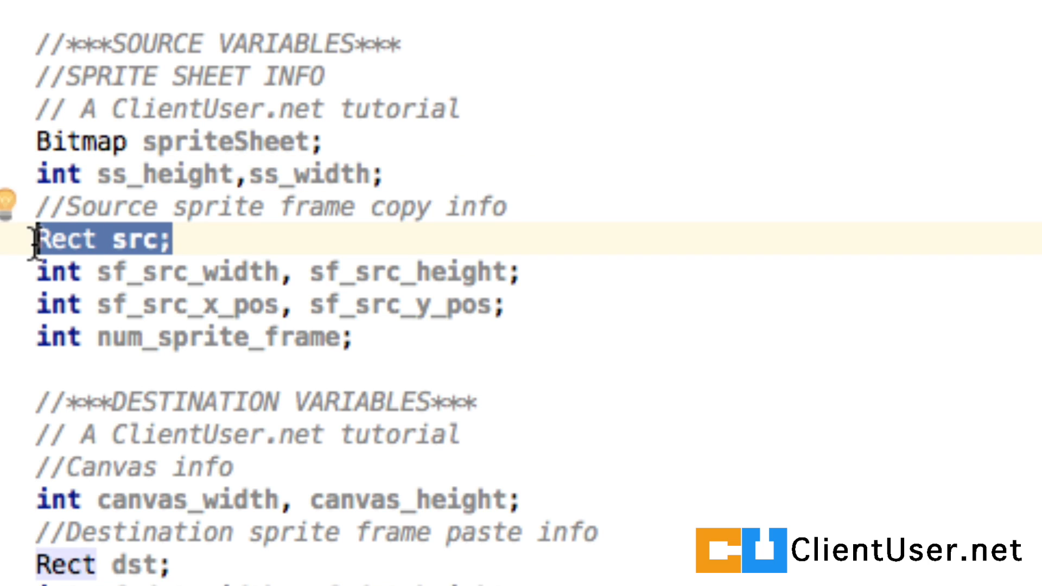
left_click(63, 272)
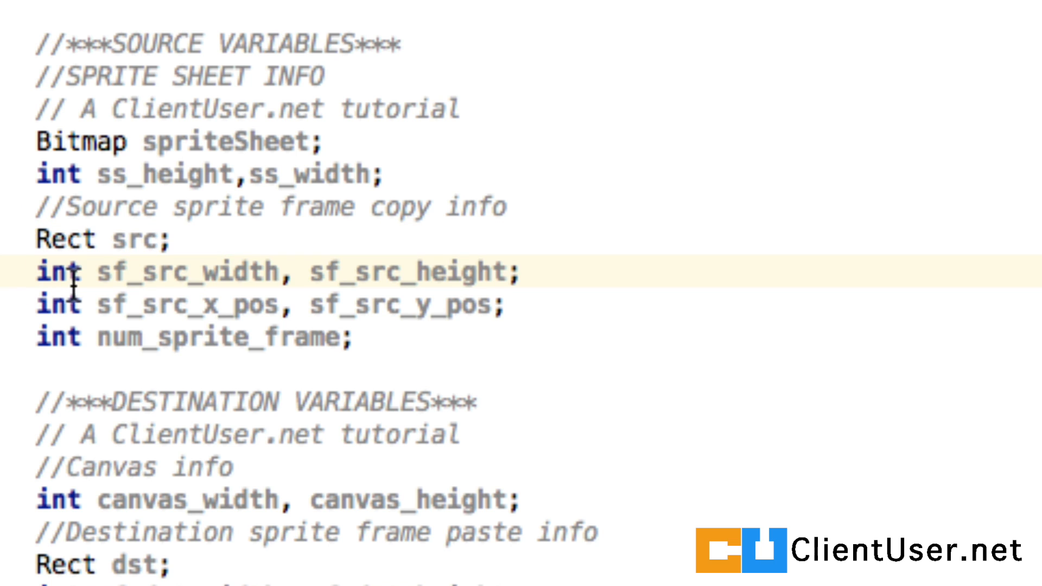
left_click_drag(100, 304, 505, 303)
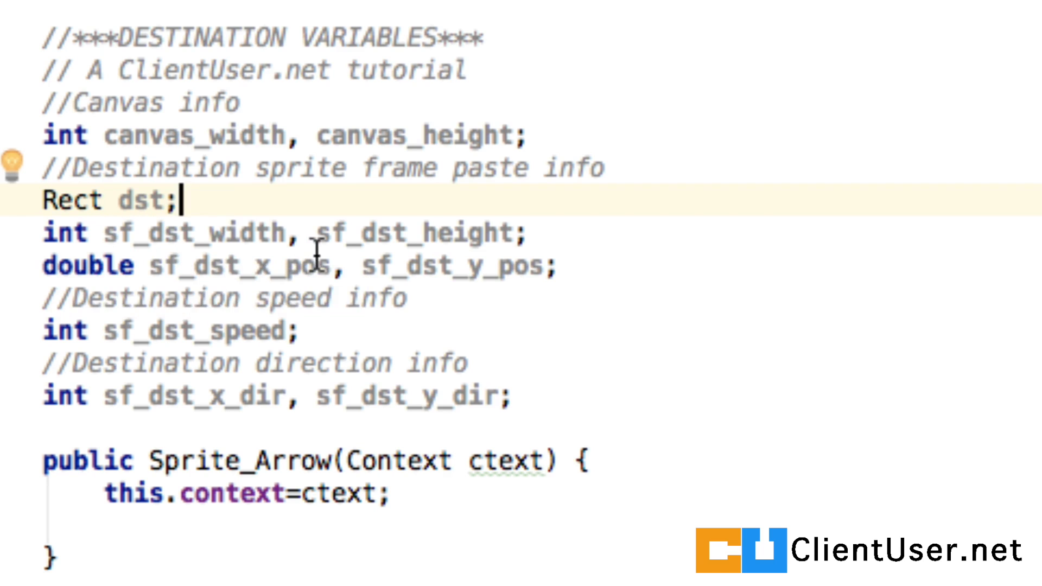
mouse_move(492, 288)
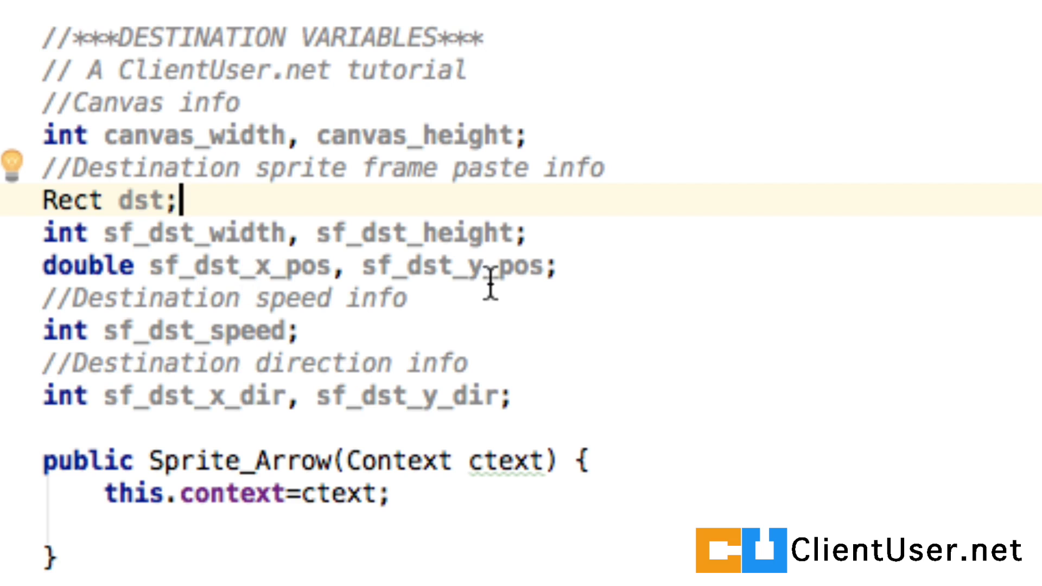
left_click(514, 395)
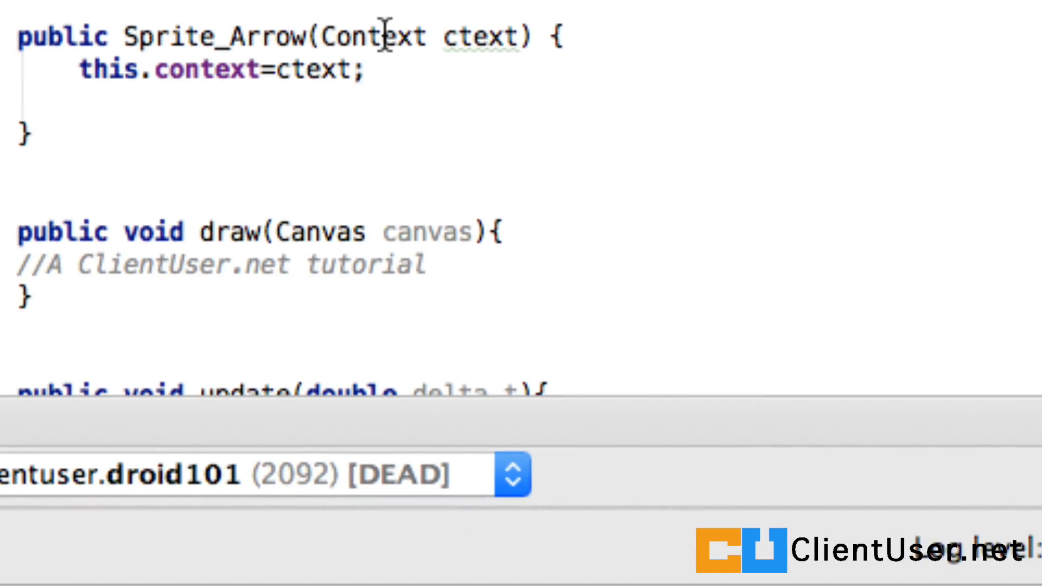
mouse_move(525, 34)
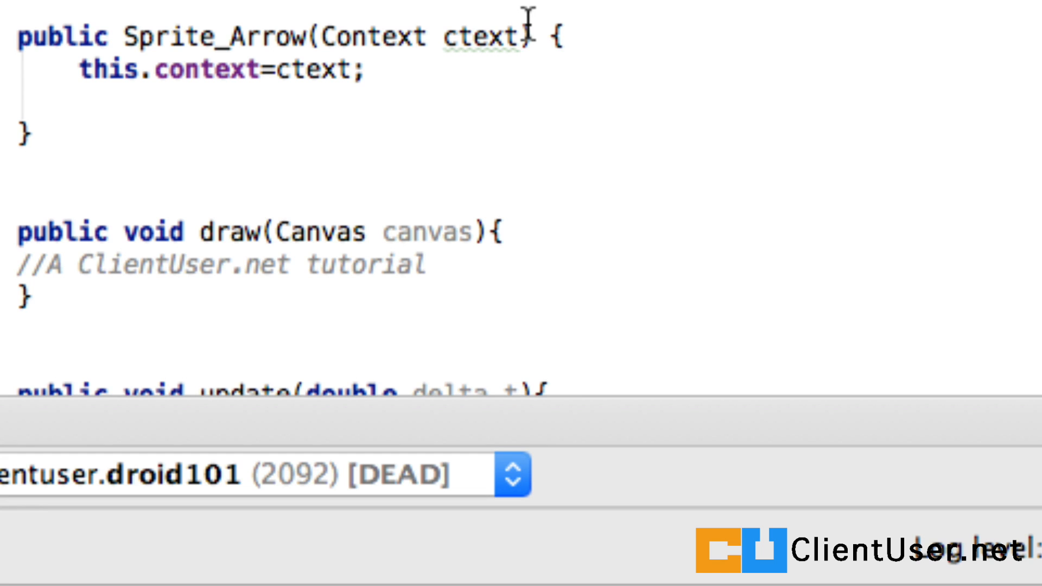
Step: Add int motion, int spritespeed, int spriteframespeedup and int size parameters, reviewing the comments including the -1 and size > 0 notes
type(", int motion , int spritespeed,int spriteframespeedup, int size")
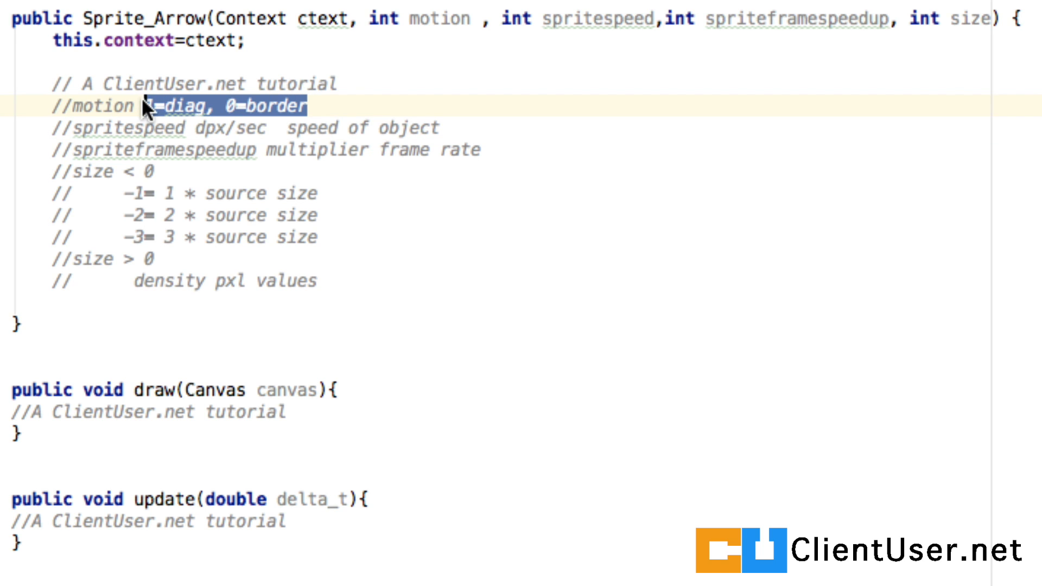
mouse_move(179, 110)
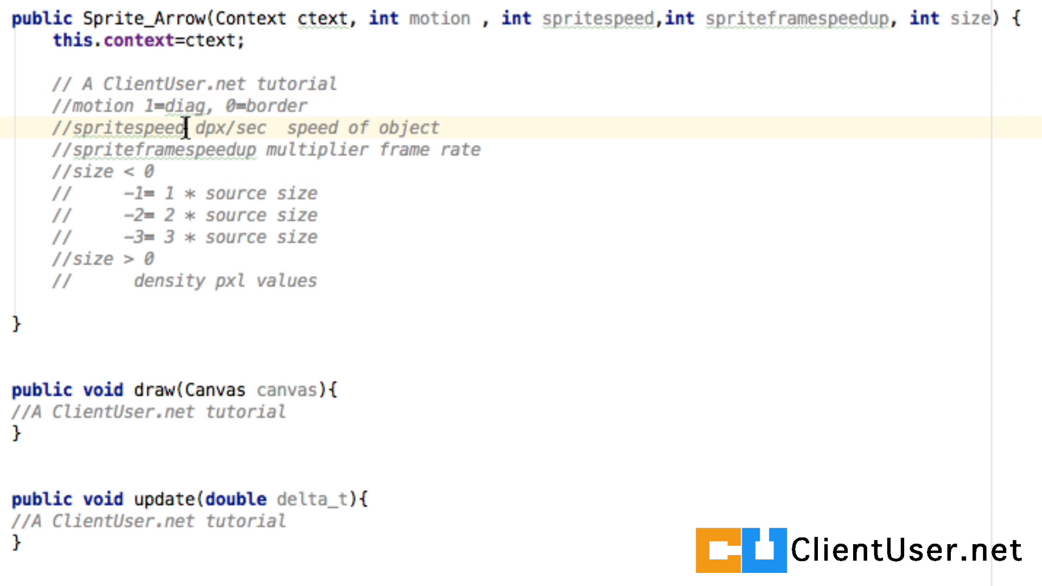
double_click(131, 128)
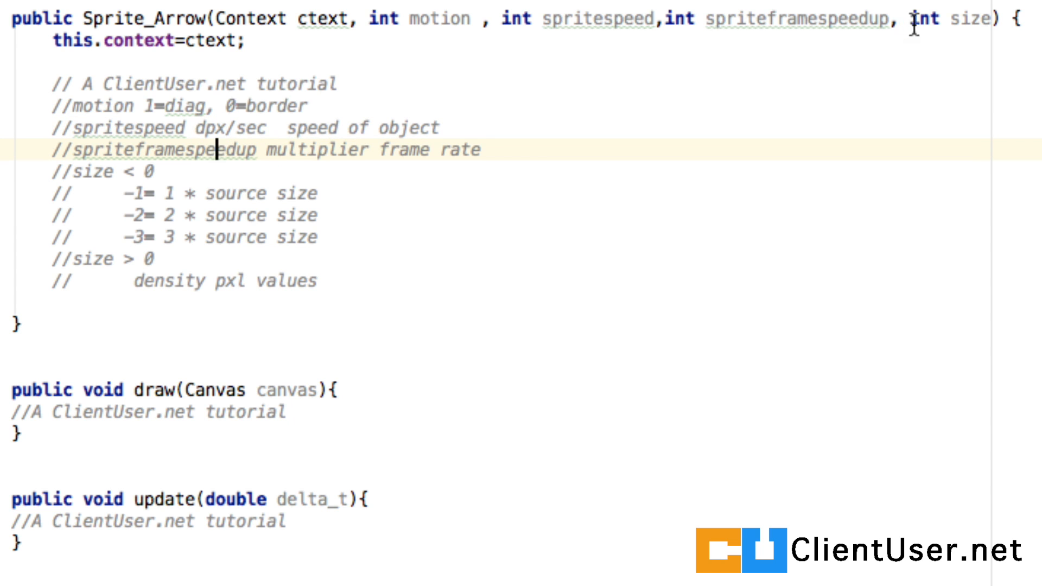
double_click(795, 19)
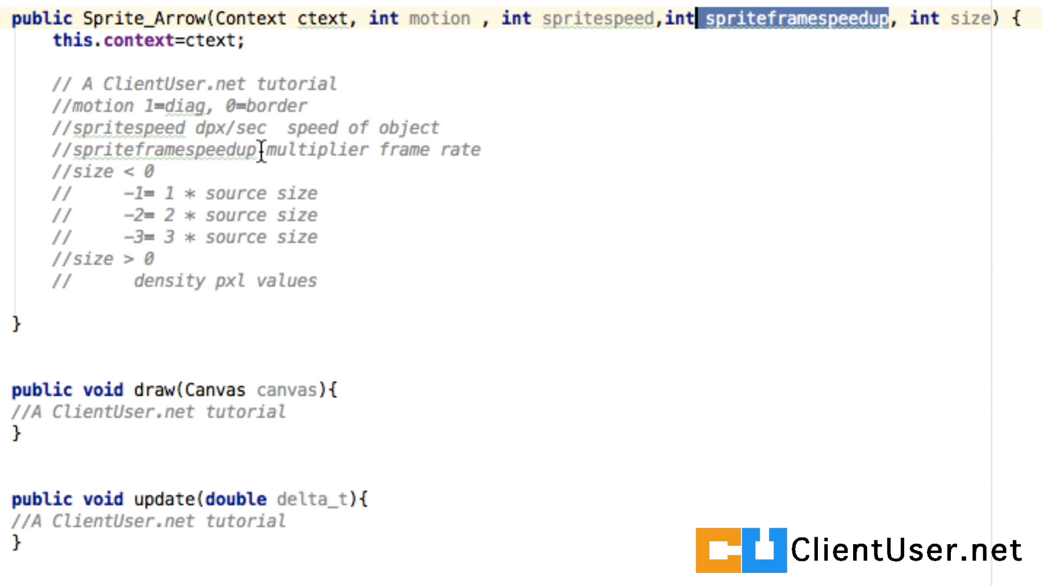
double_click(163, 150)
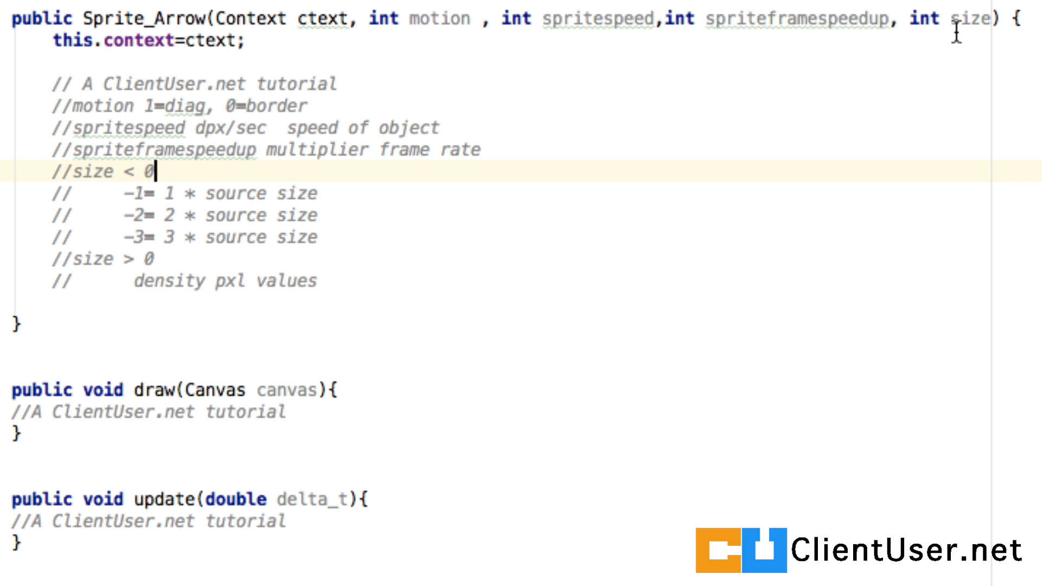
double_click(970, 19)
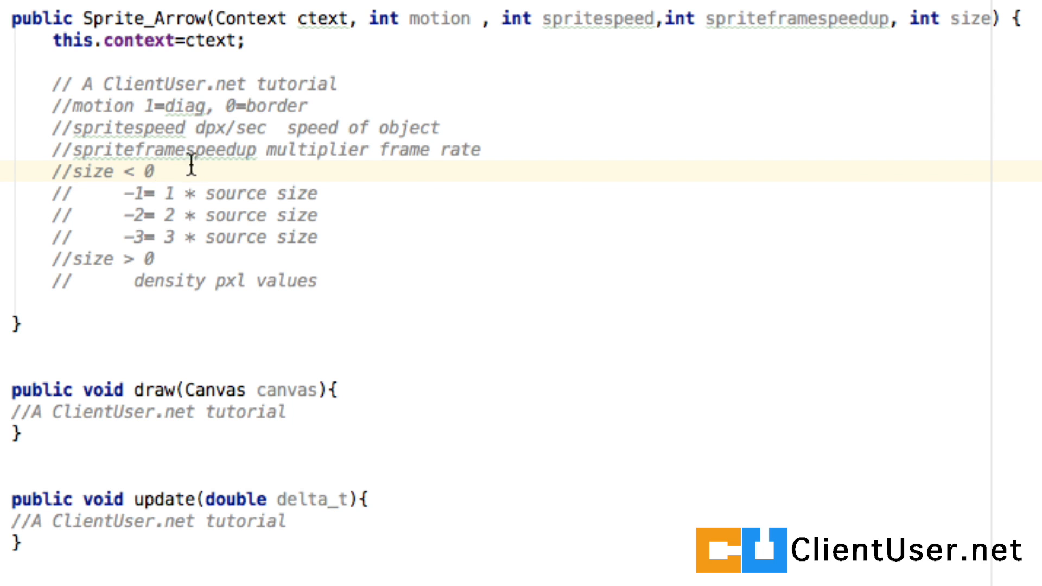
double_click(133, 194)
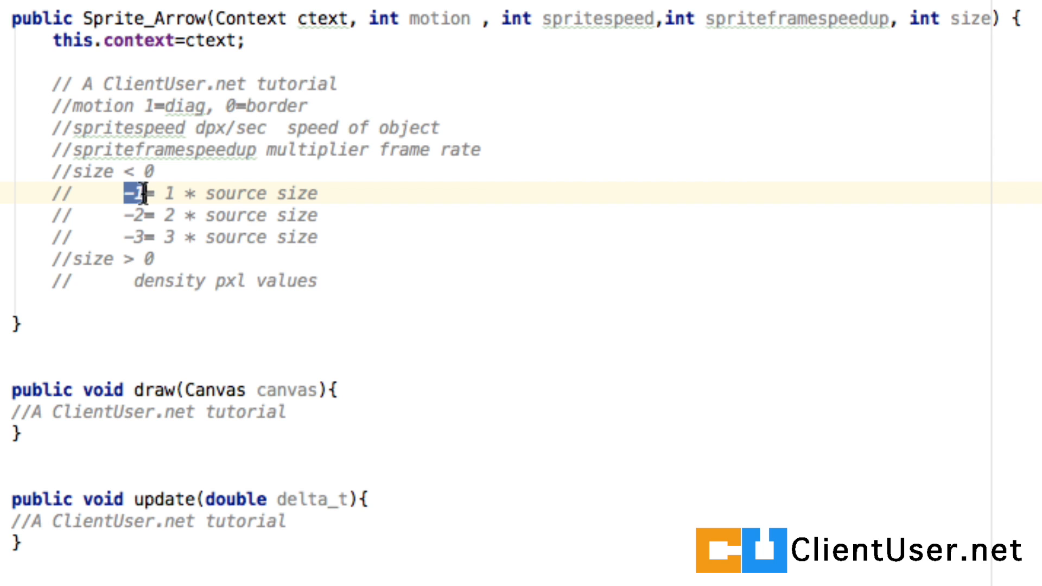
mouse_move(152, 213)
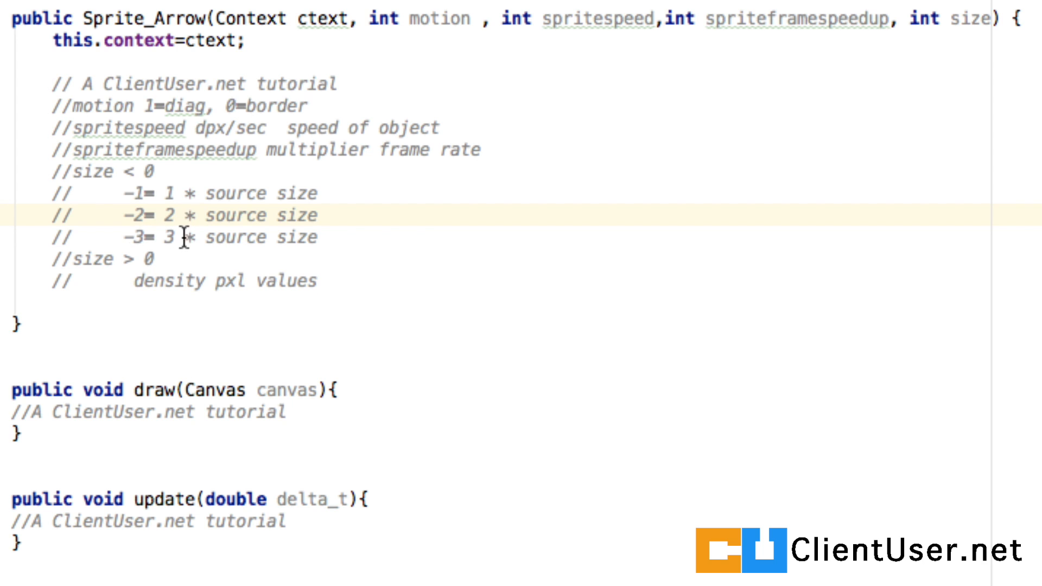
mouse_move(152, 258)
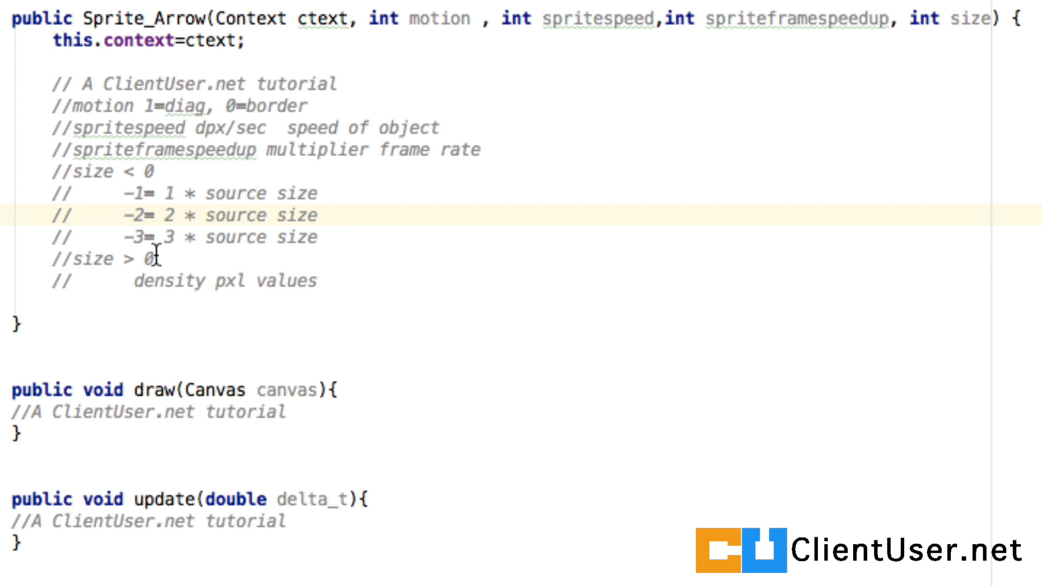
left_click(100, 258)
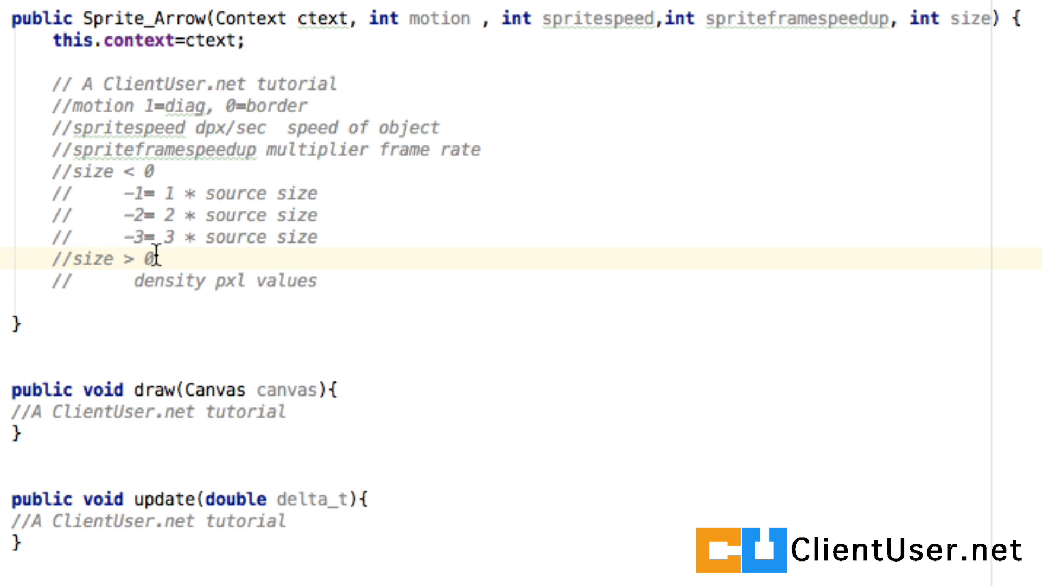
mouse_move(126, 280)
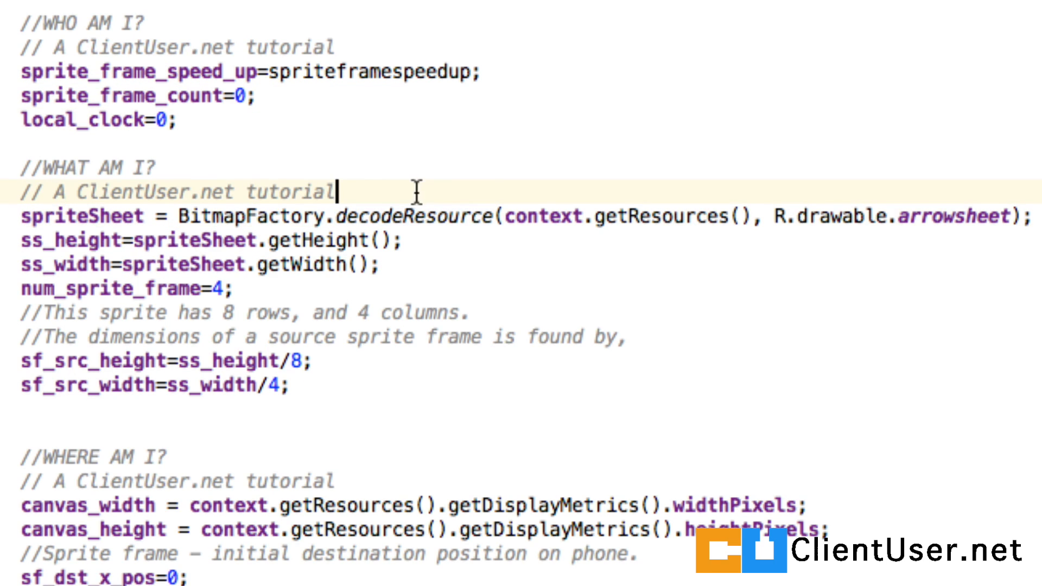
mouse_move(171, 216)
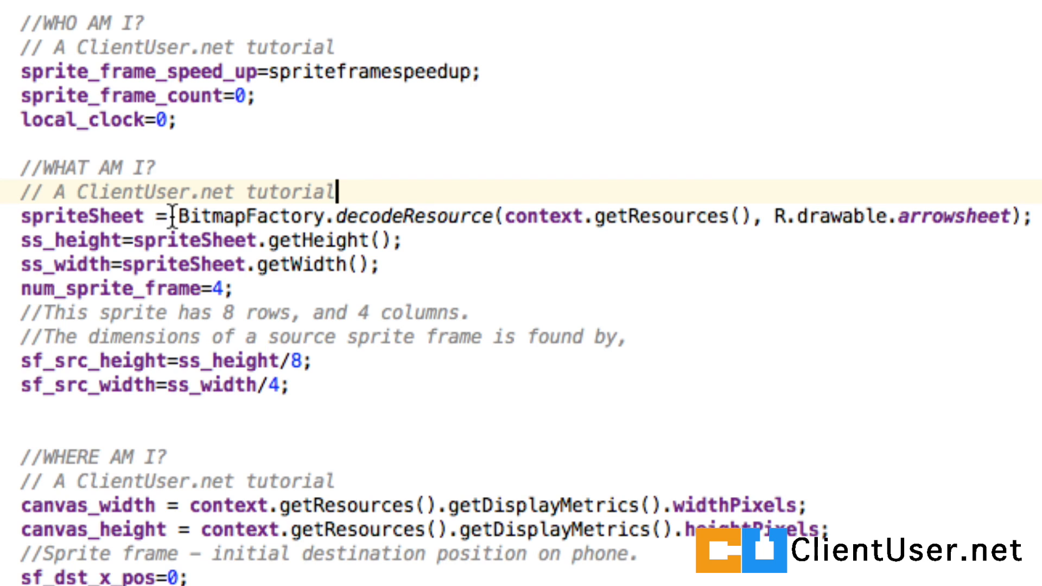
left_click_drag(176, 216, 409, 241)
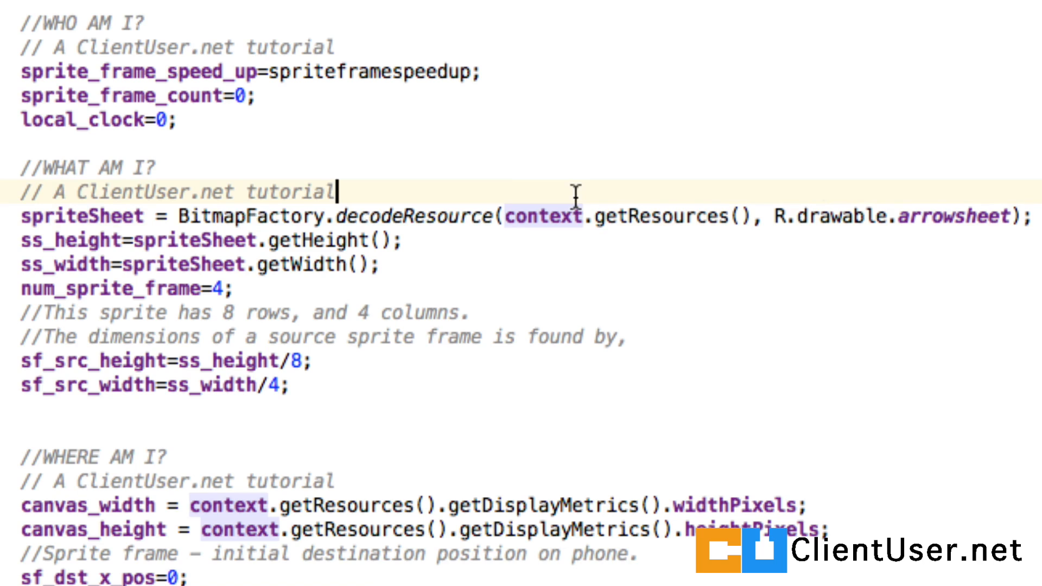
mouse_move(771, 222)
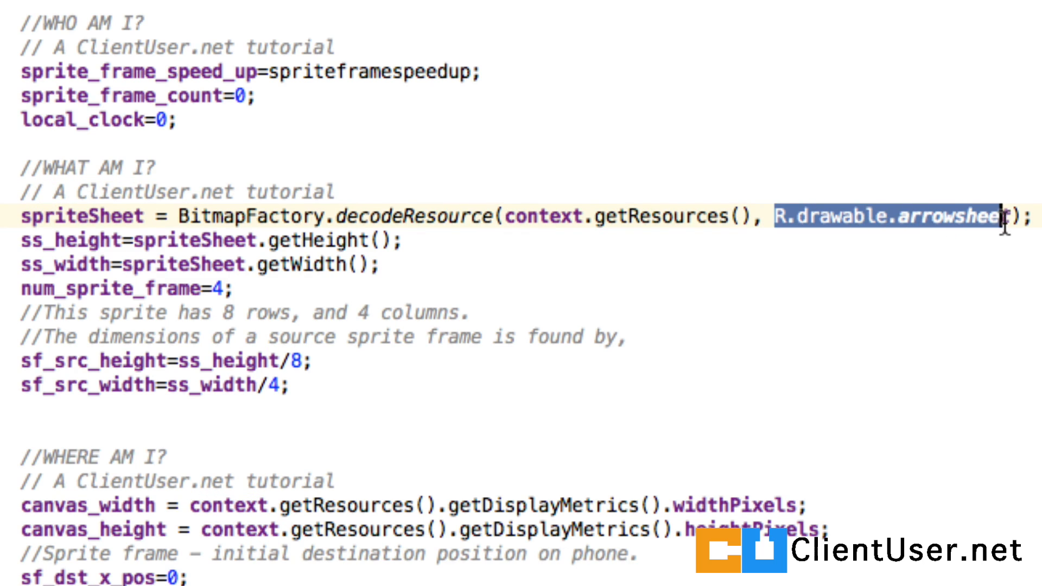
mouse_move(409, 256)
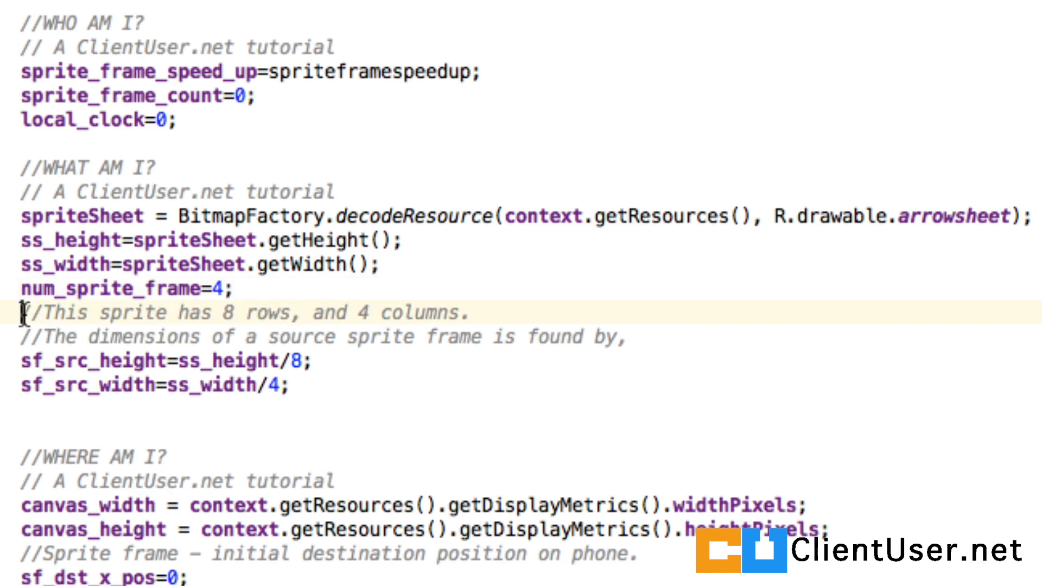
triple_click(246, 312)
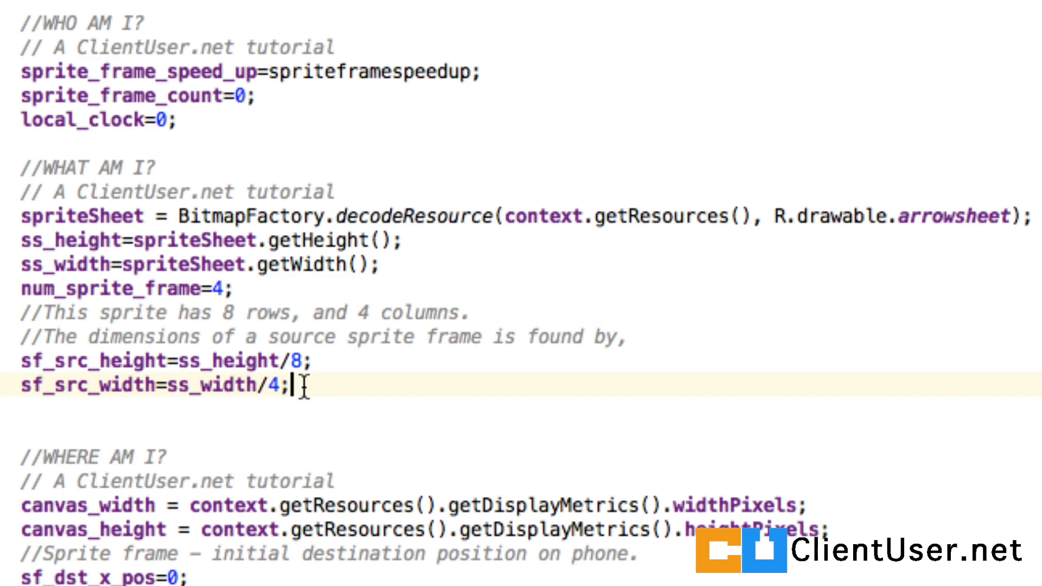
left_click_drag(297, 384, 23, 360)
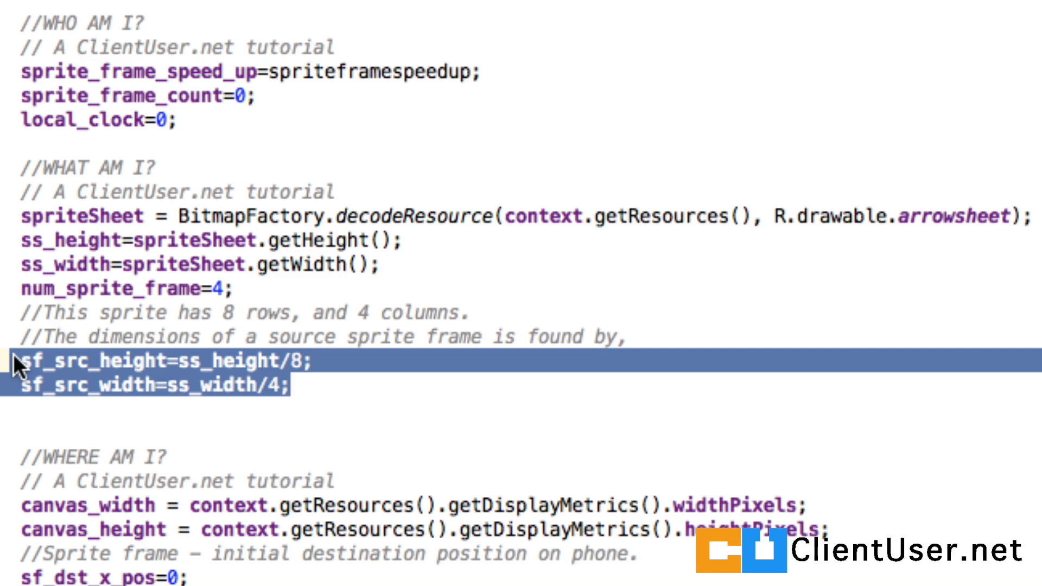
left_click(292, 385)
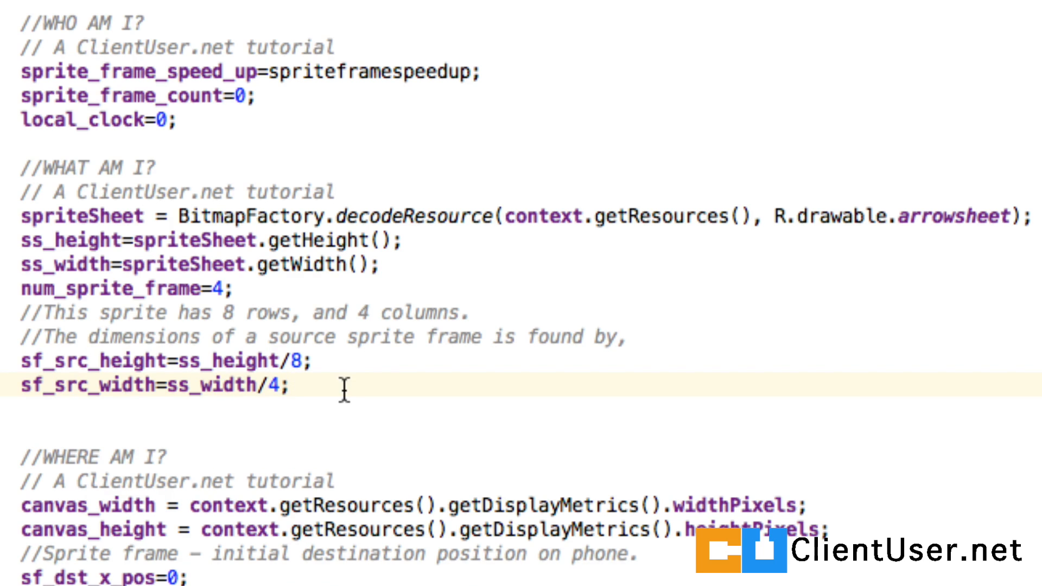
scroll("down", 3)
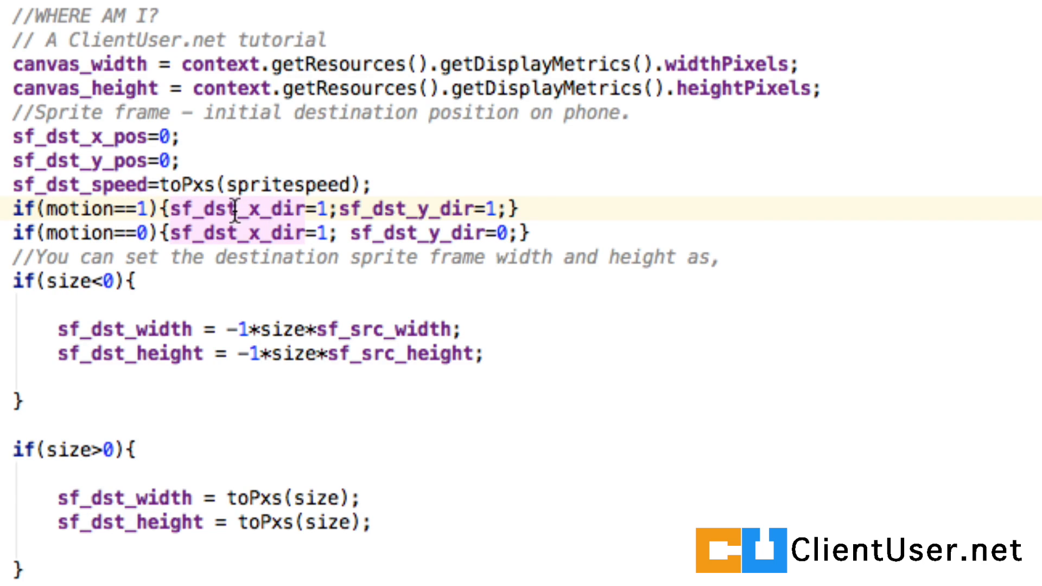
mouse_move(507, 208)
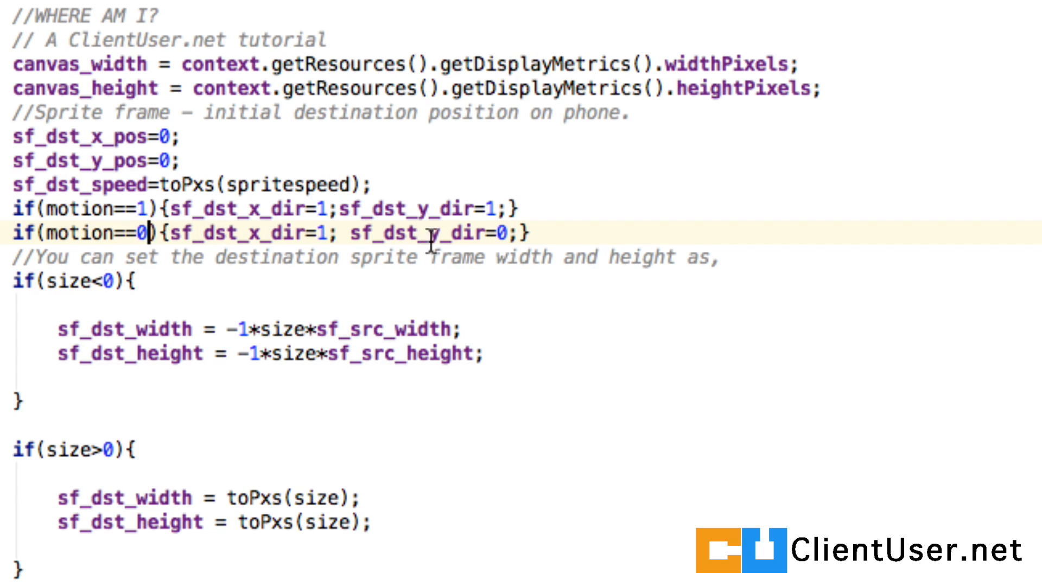
left_click_drag(431, 232, 113, 193)
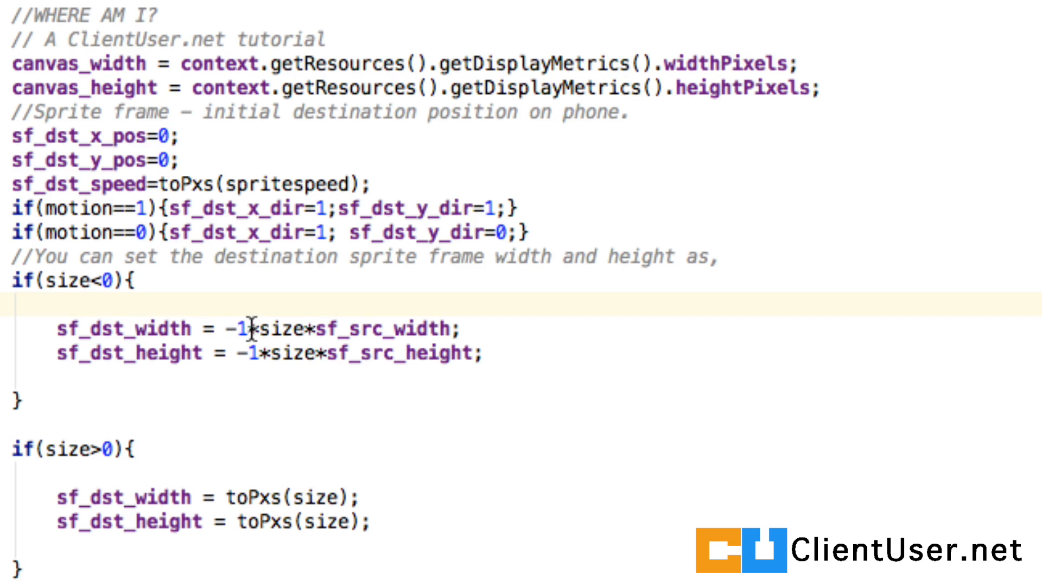
mouse_move(312, 334)
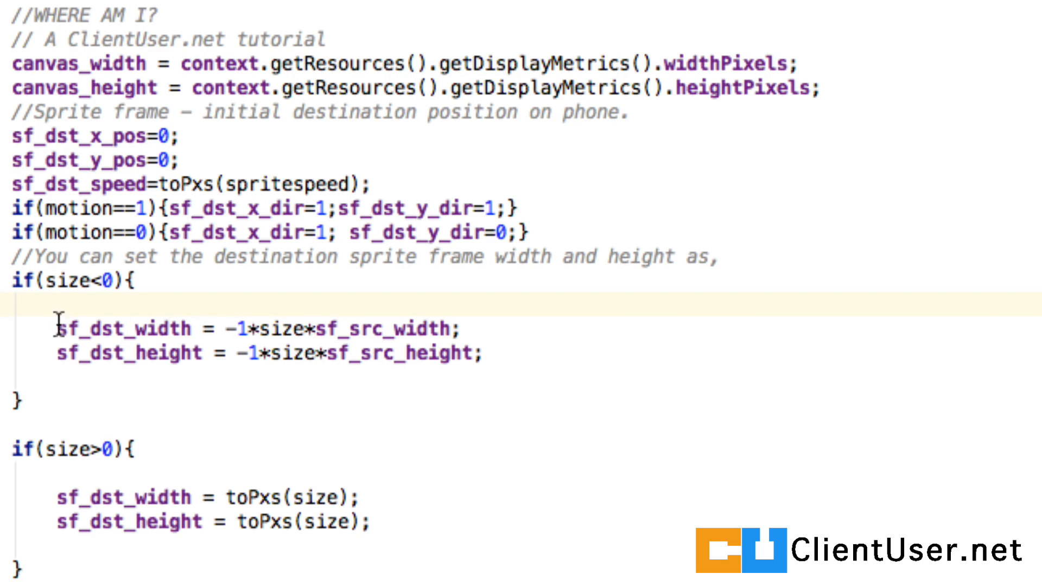
mouse_move(141, 352)
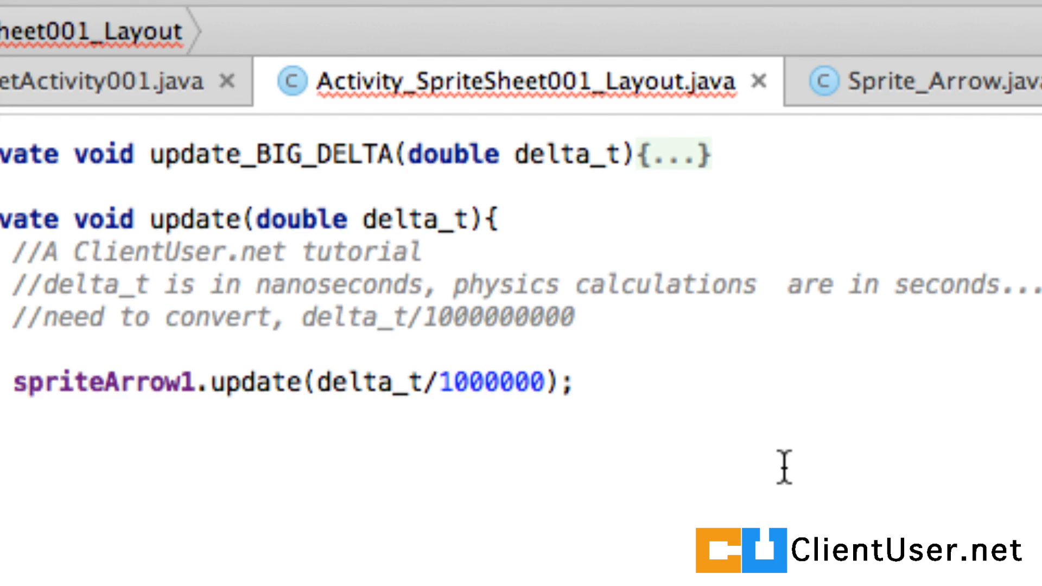
Step: Scroll Activity_SpriteSheet001_Layout.java to the spriteArrow1 creation and its parameter comments
scroll("up", 3)
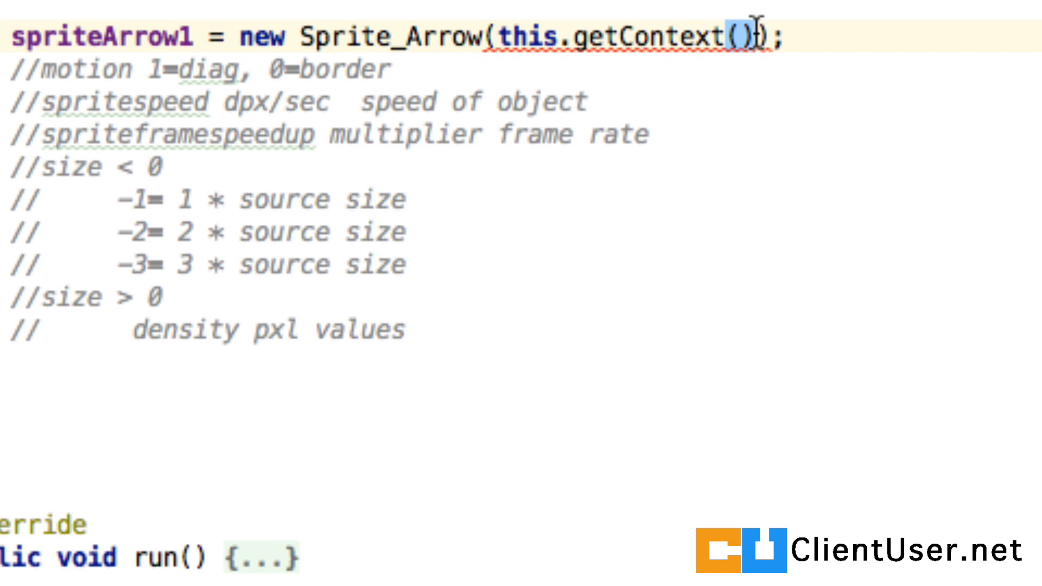
Step: Pass 1, 30, 1 and -1 after this.getContext() in the spriteArrow1 Sprite_Arrow constructor call
type(",1")
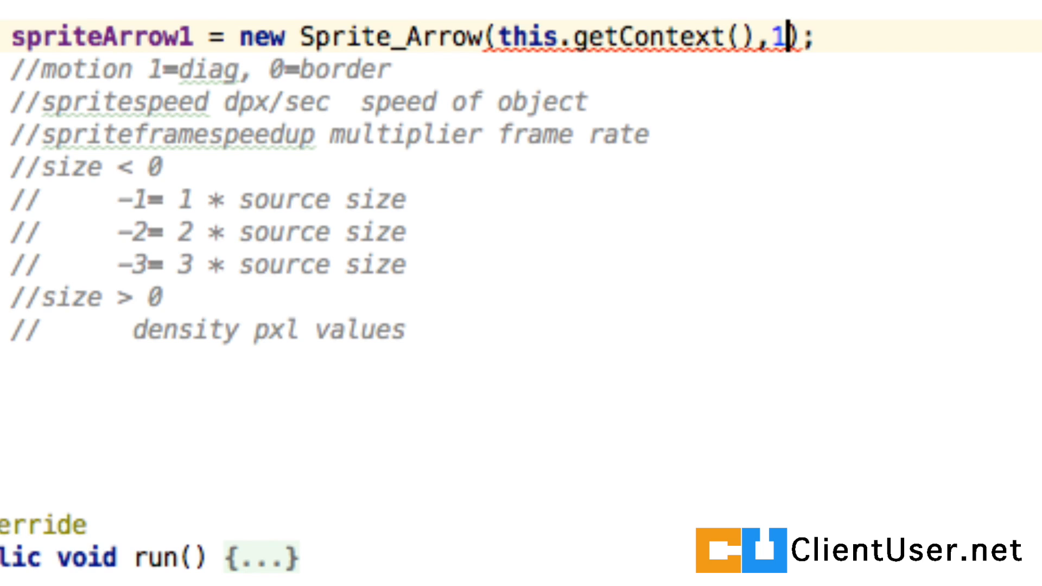
type(",")
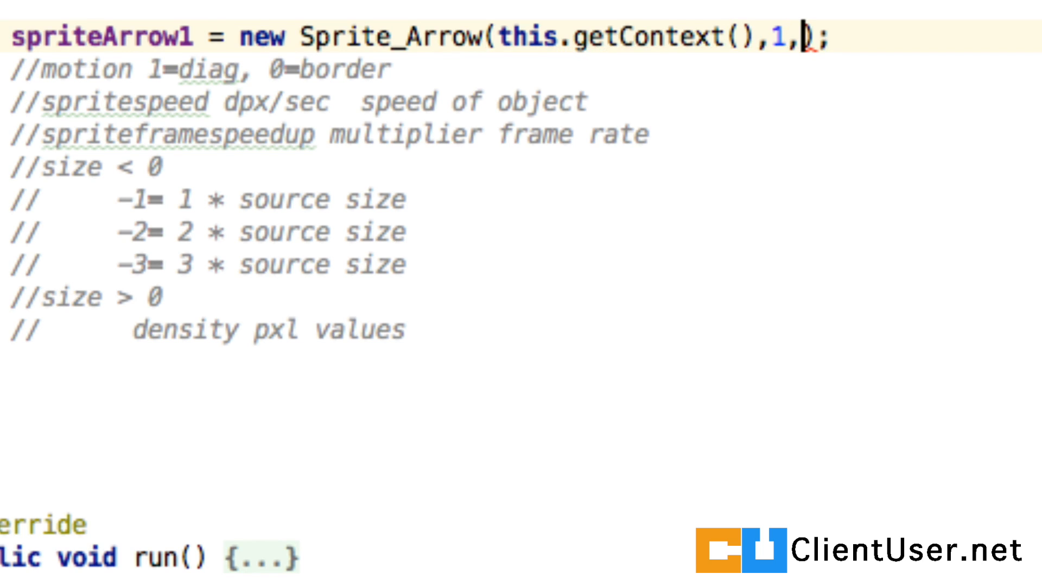
type("3")
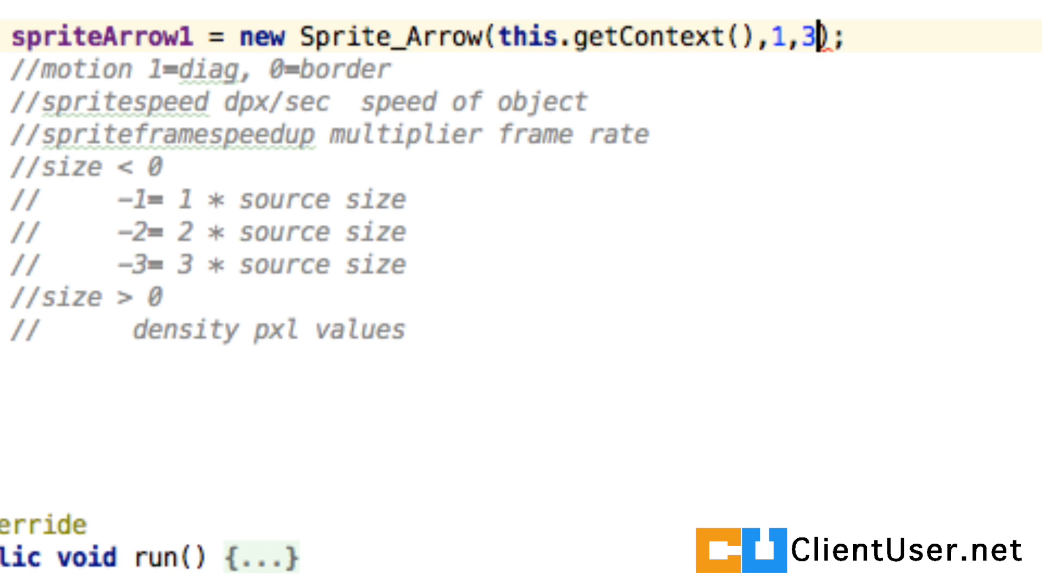
type("0,")
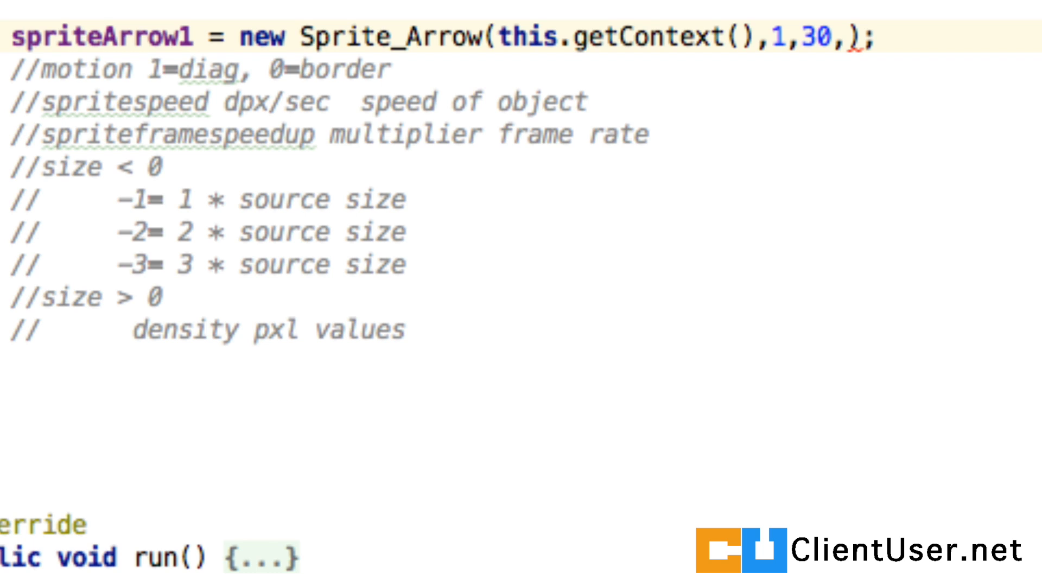
type("1")
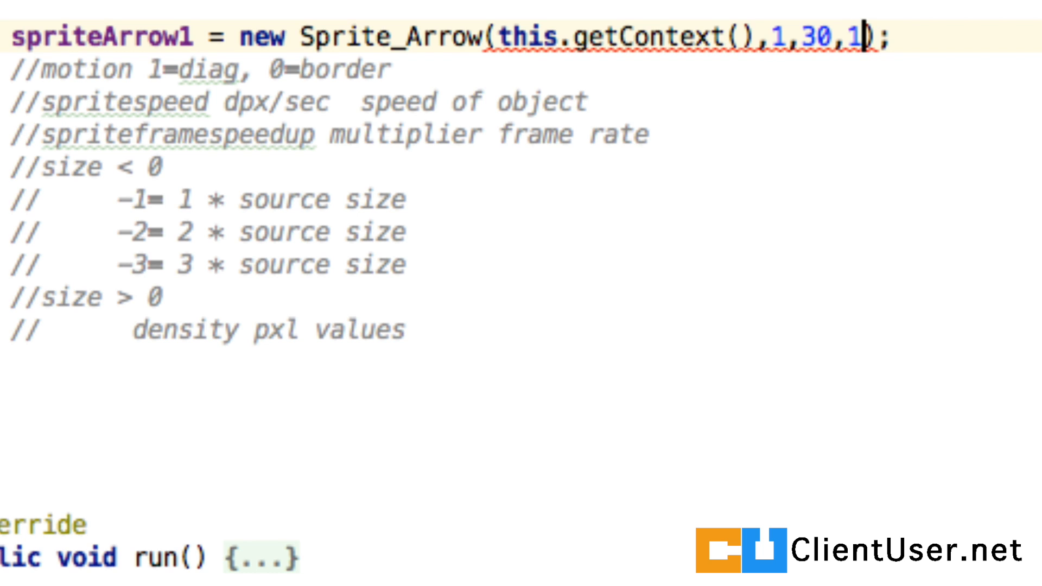
type(",")
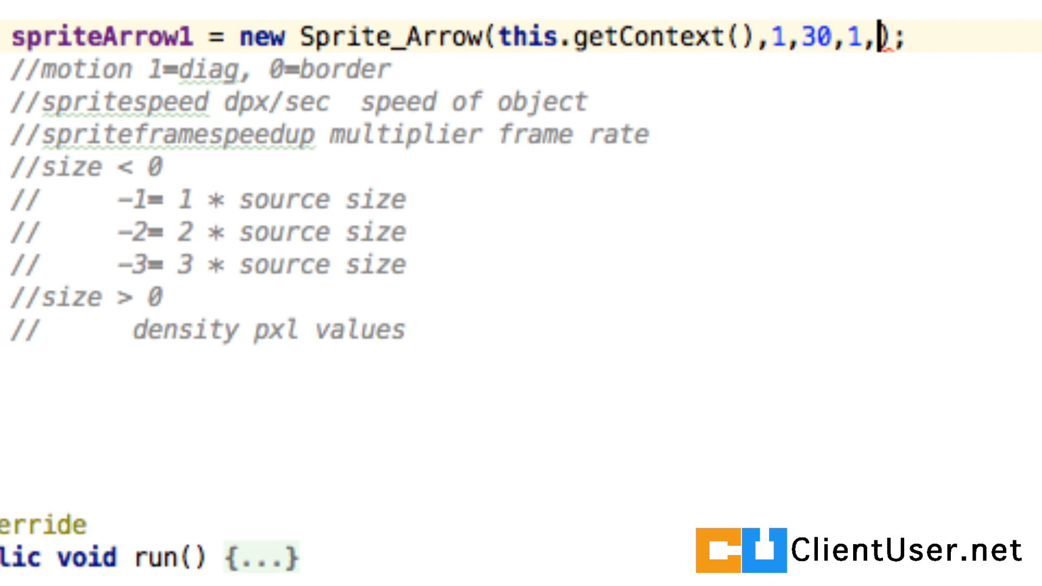
type("-1")
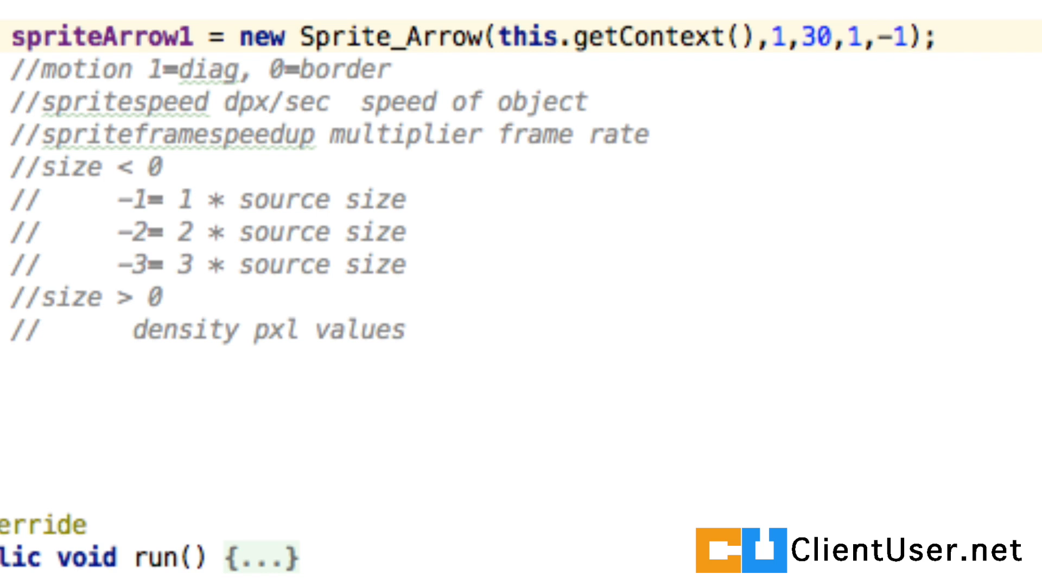
left_click(917, 37)
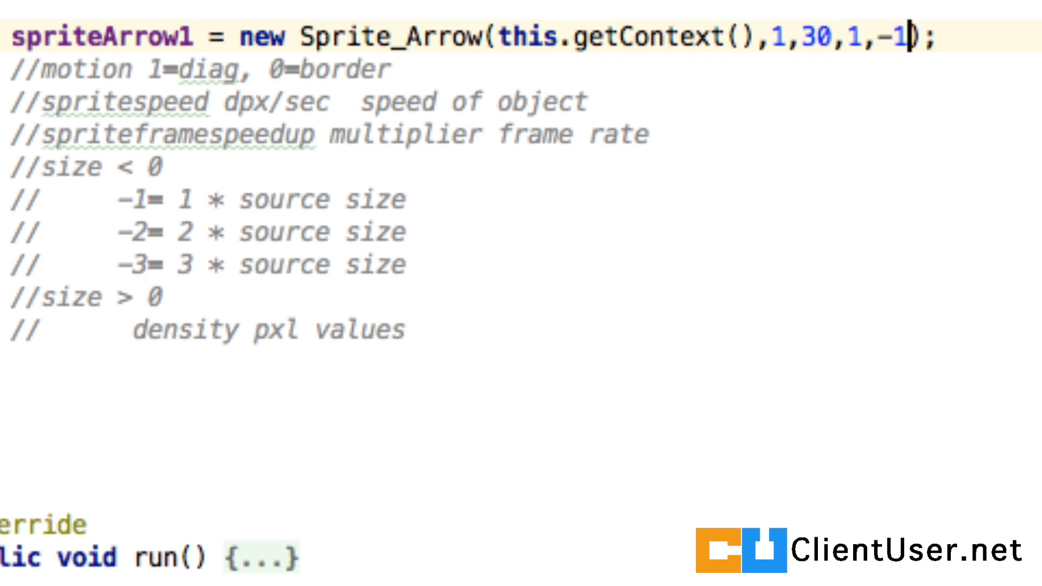